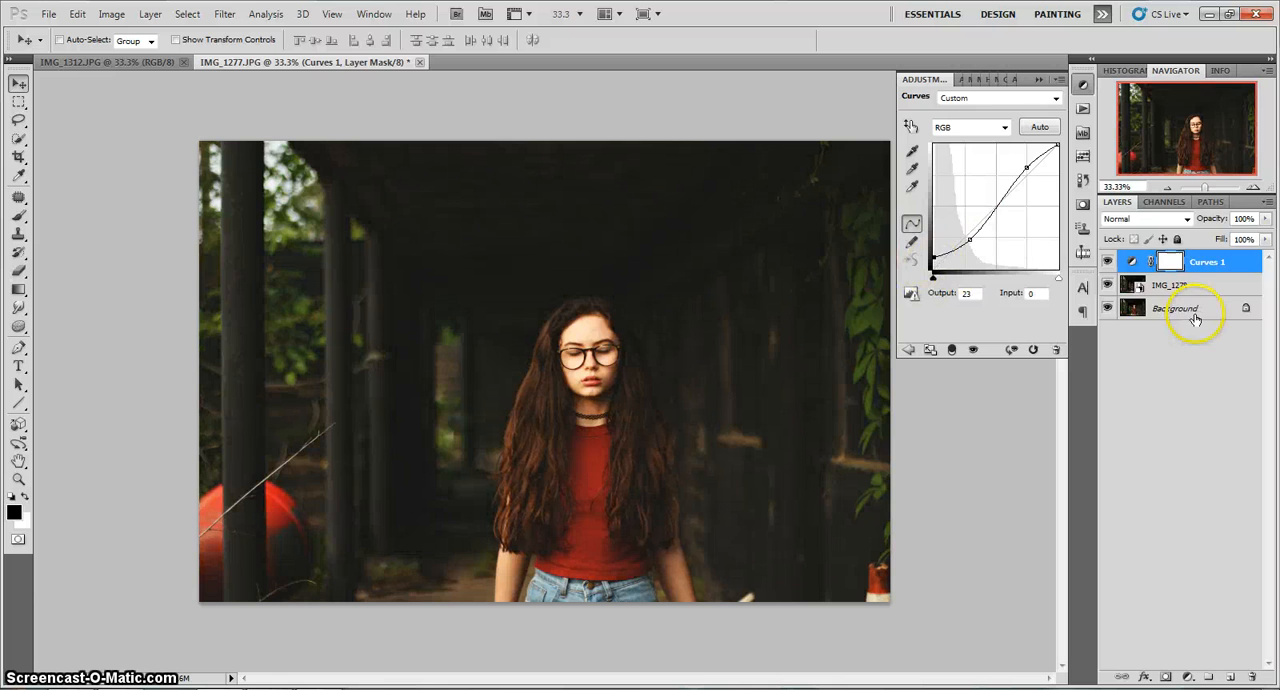
Step: Activate the Background layer, dismiss the lock warning, and show the Animation frames panel
{"action": "left_click", "coordinate": [1180, 308]}
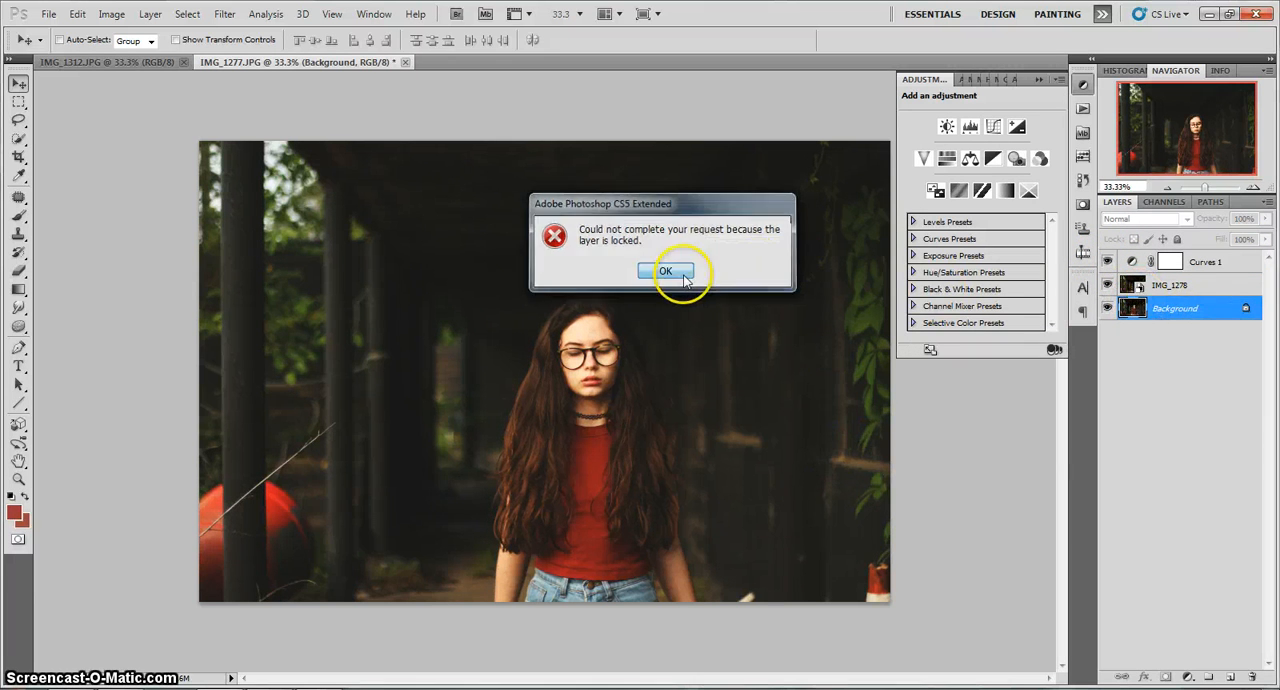
{"action": "left_click", "coordinate": [665, 271]}
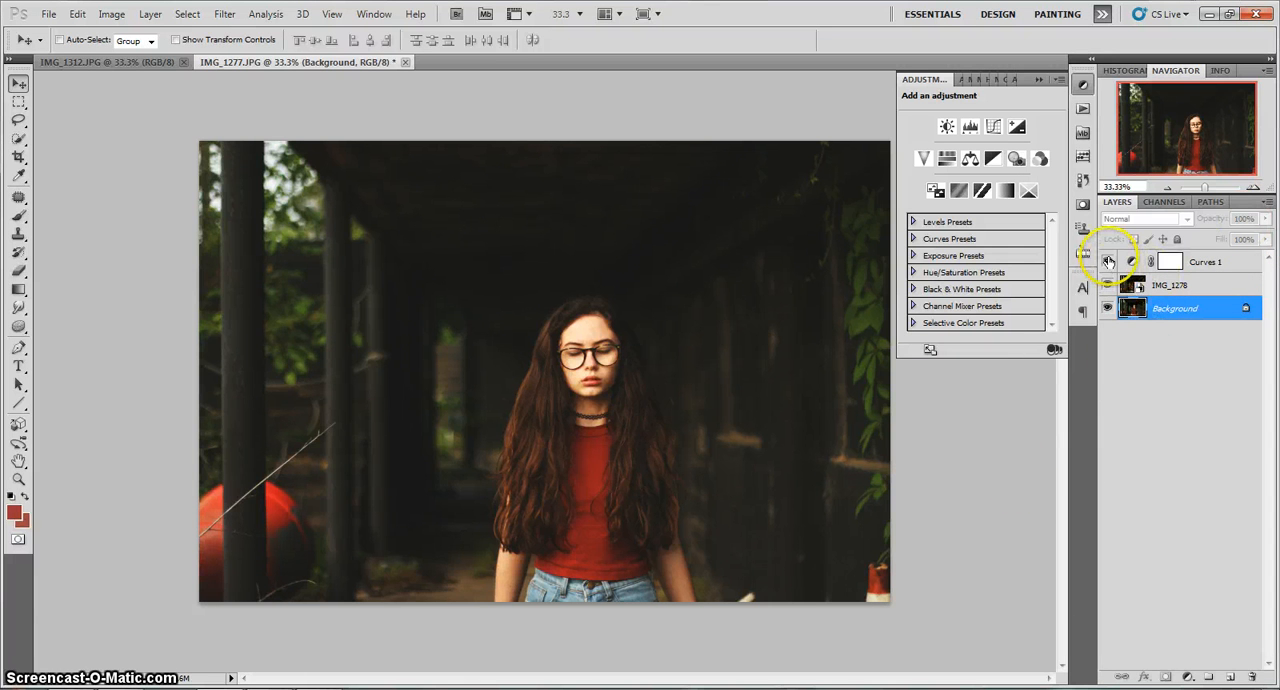
{"action": "left_click", "coordinate": [1107, 261]}
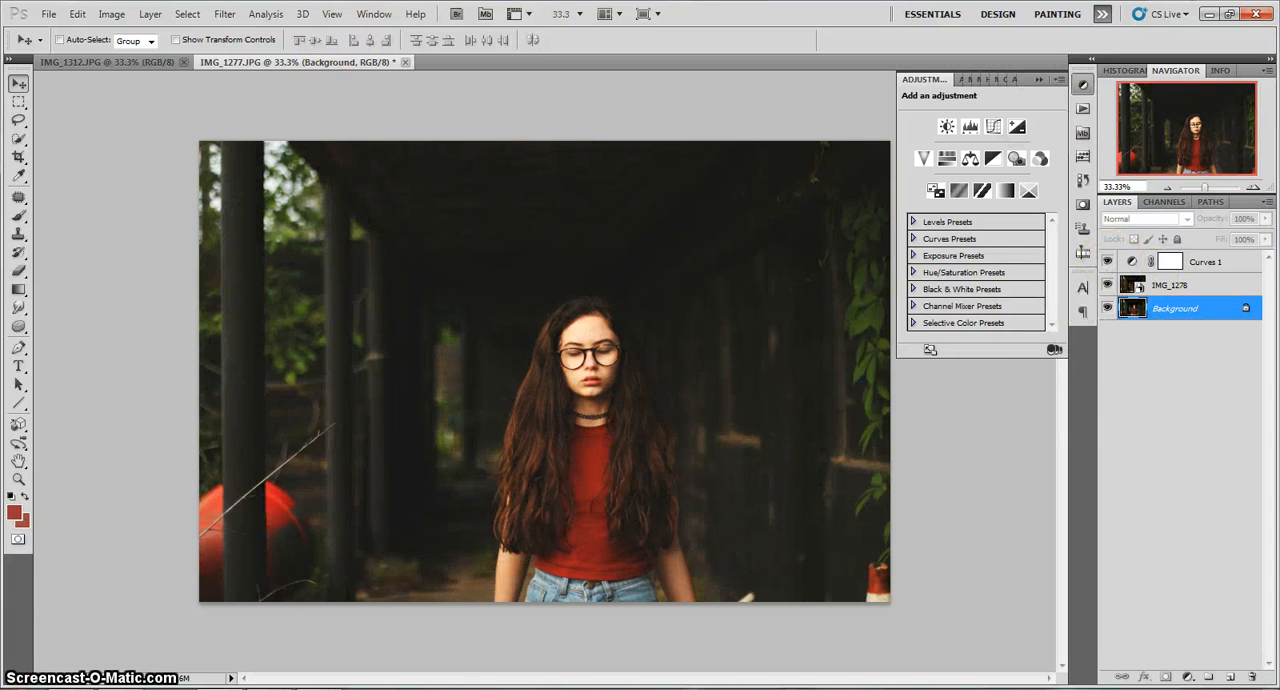
{"action": "left_click", "coordinate": [373, 13]}
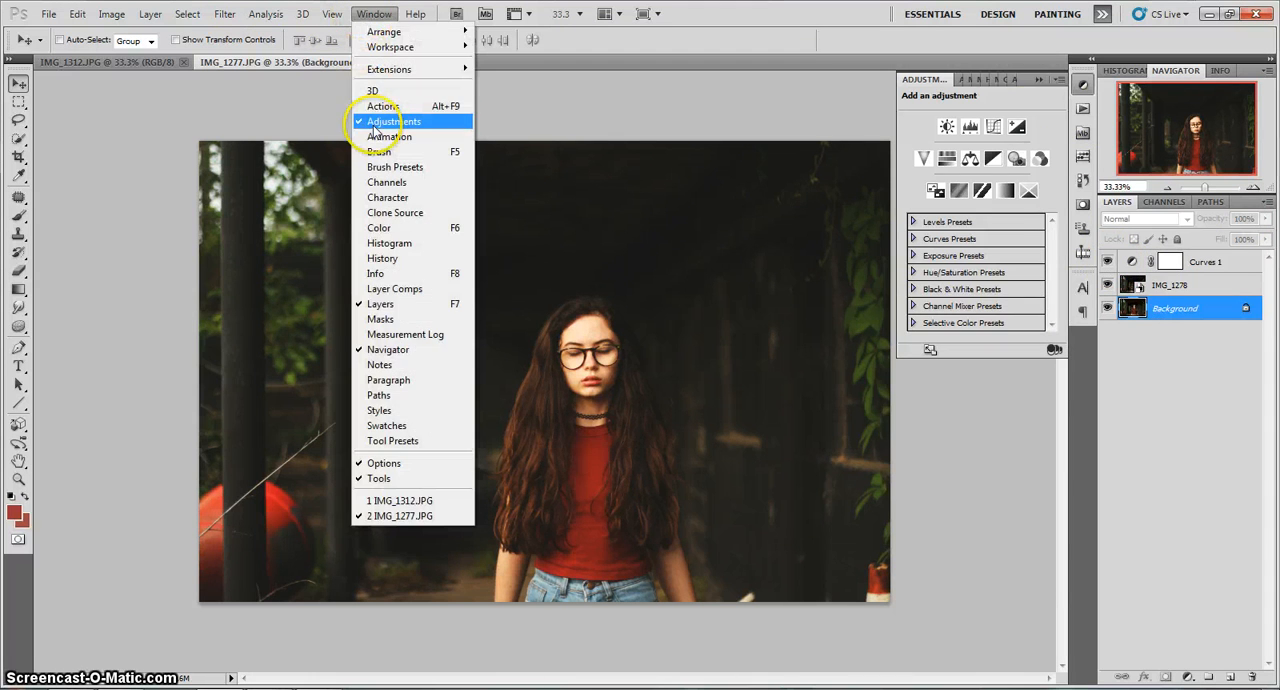
{"action": "left_click", "coordinate": [394, 121]}
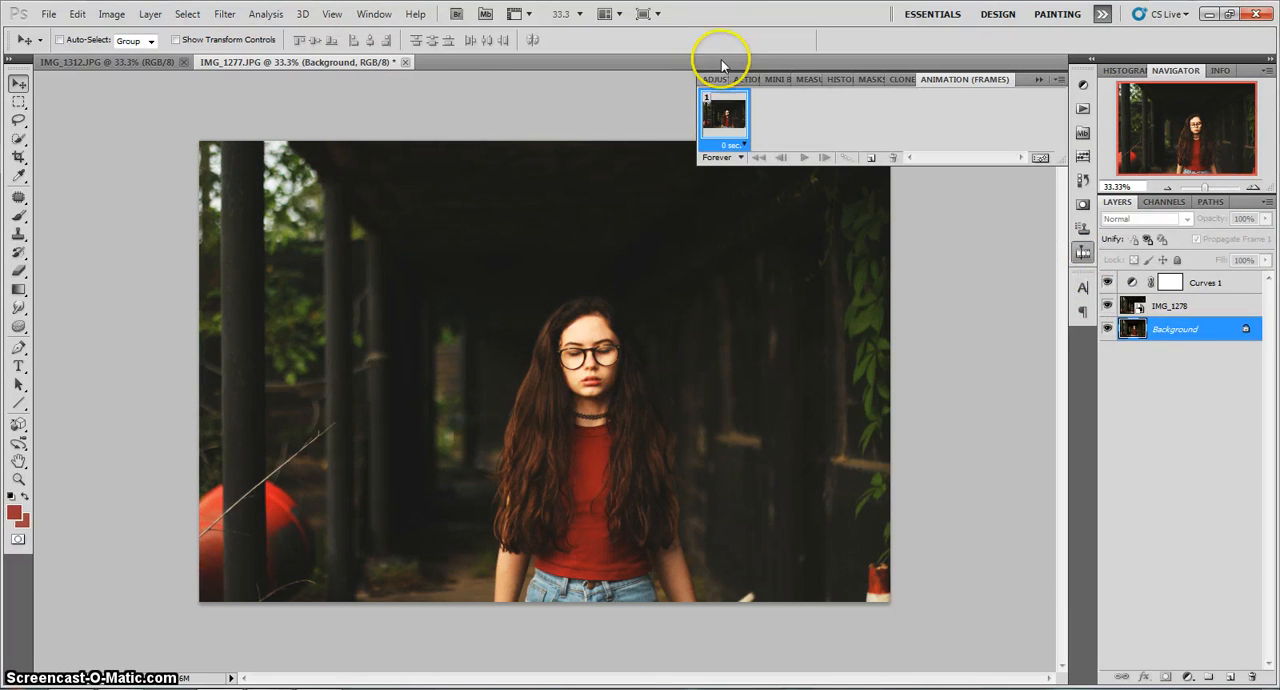
{"action": "mouse_move", "coordinate": [612, 362]}
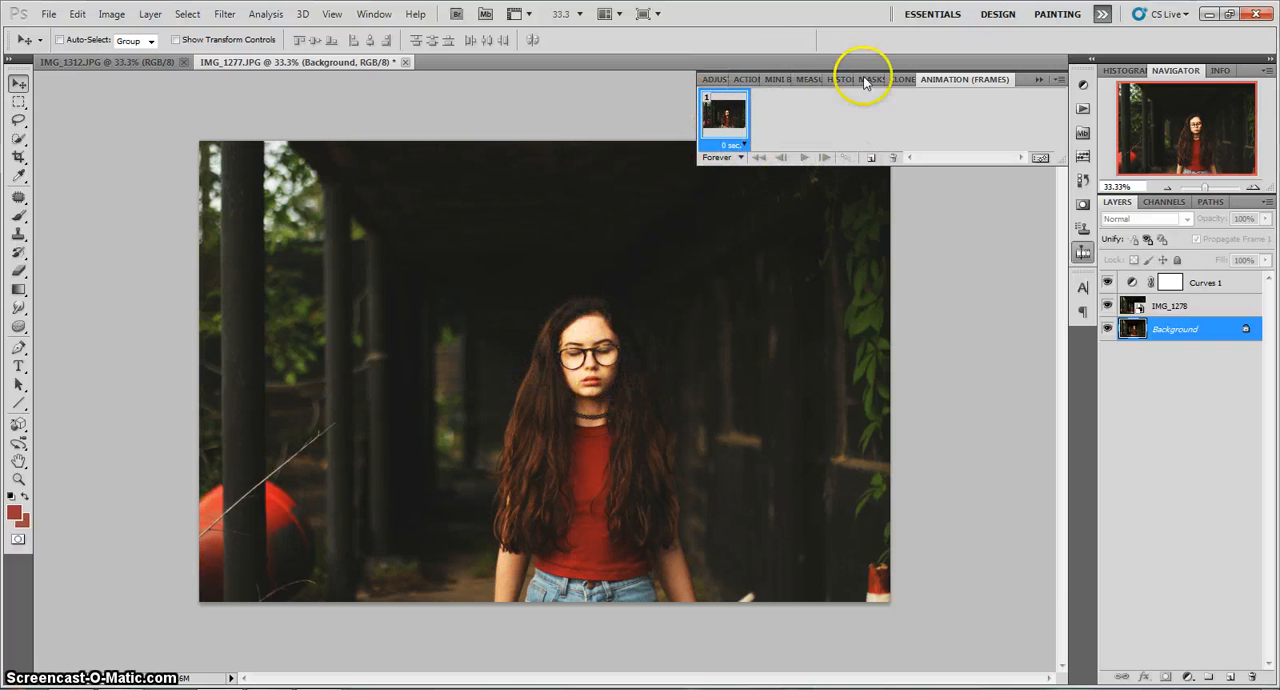
Step: Duplicate the single frame into a second frame, then play and stop the preview
{"action": "left_click", "coordinate": [869, 157]}
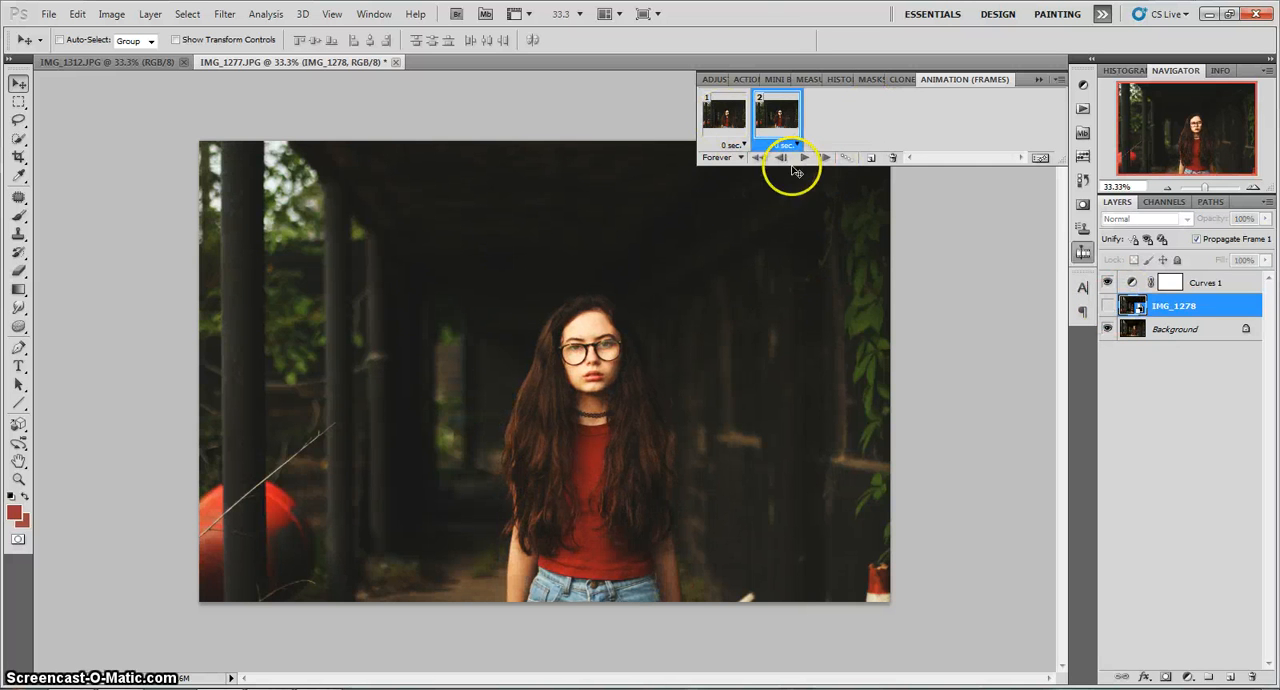
{"action": "left_click", "coordinate": [803, 157]}
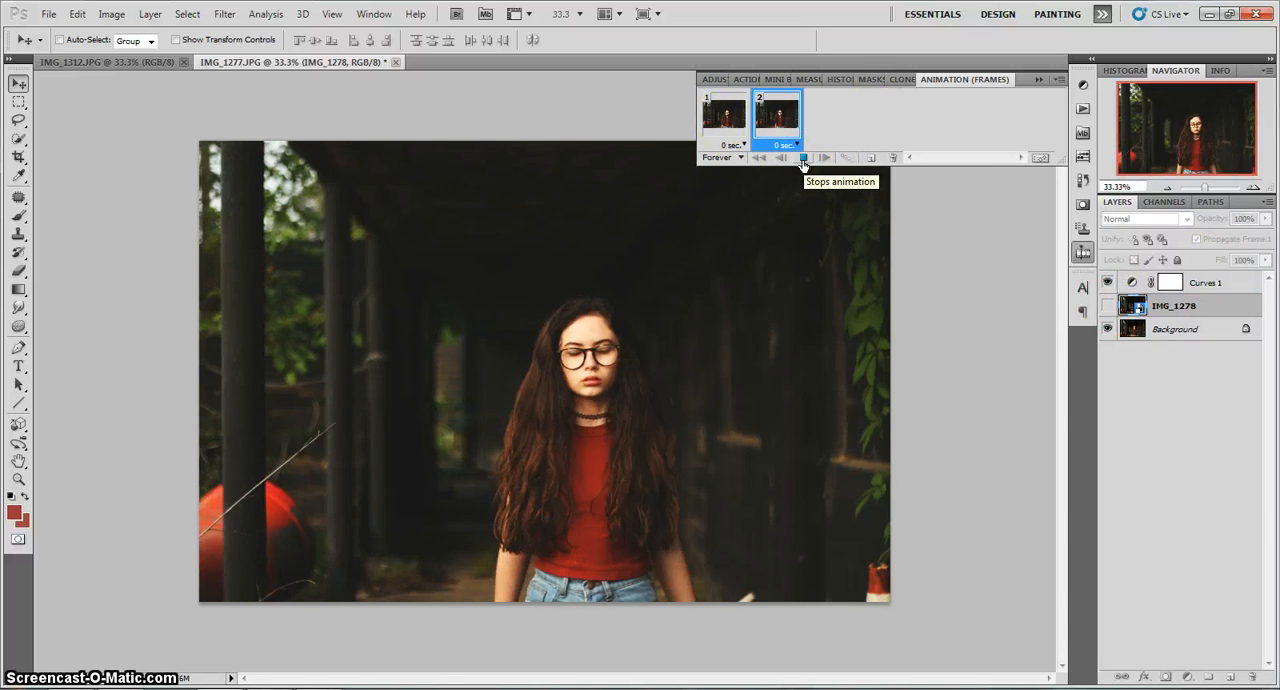
{"action": "left_click", "coordinate": [803, 157]}
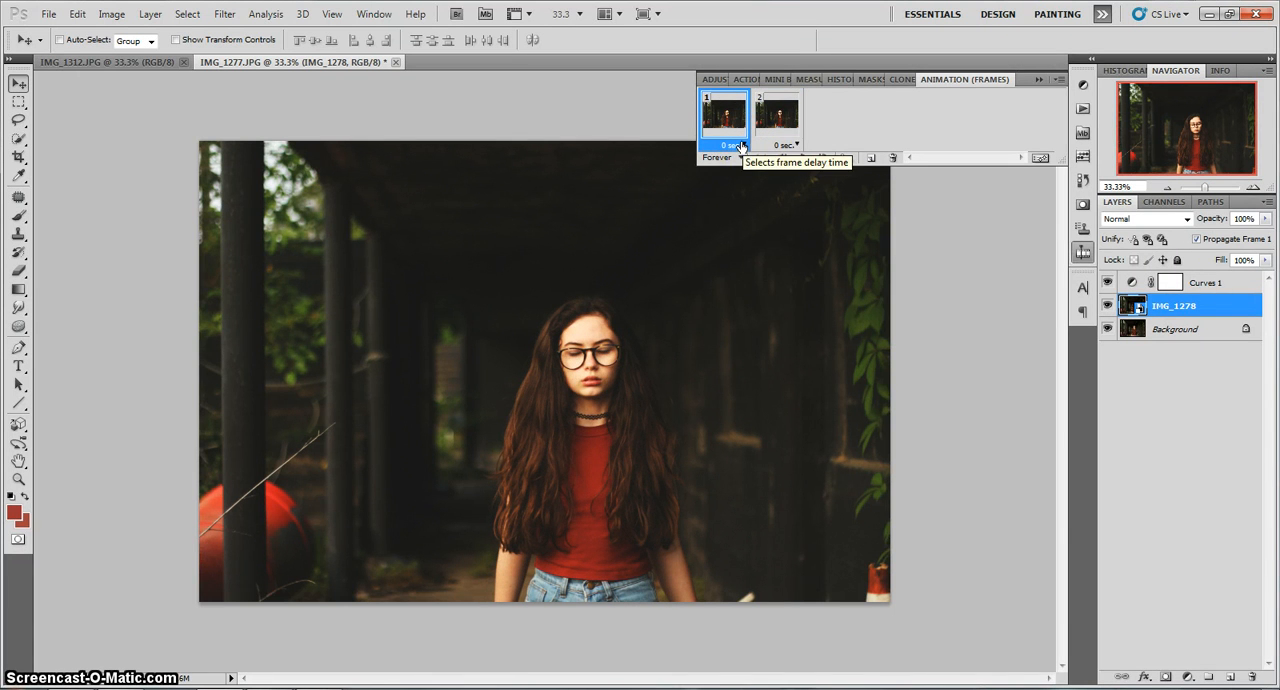
Step: Set the frame delays to 0.1 seconds and play the two-frame loop
{"action": "left_click", "coordinate": [733, 145]}
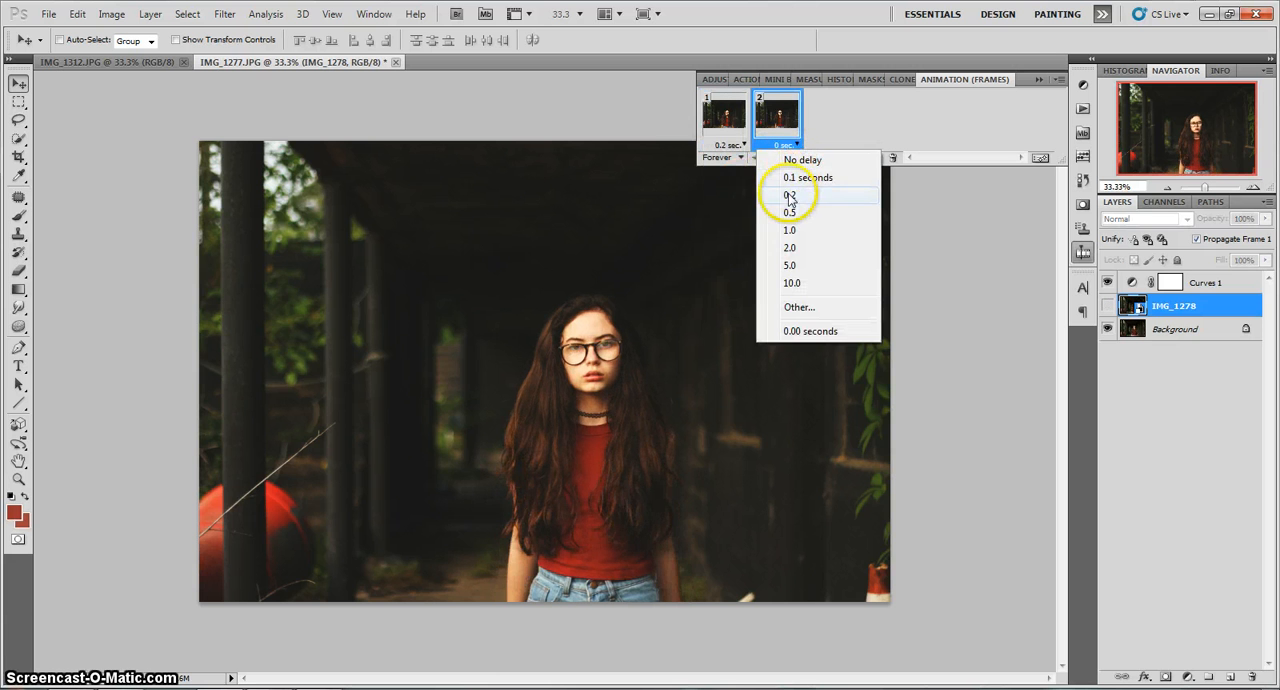
{"action": "left_click", "coordinate": [790, 195]}
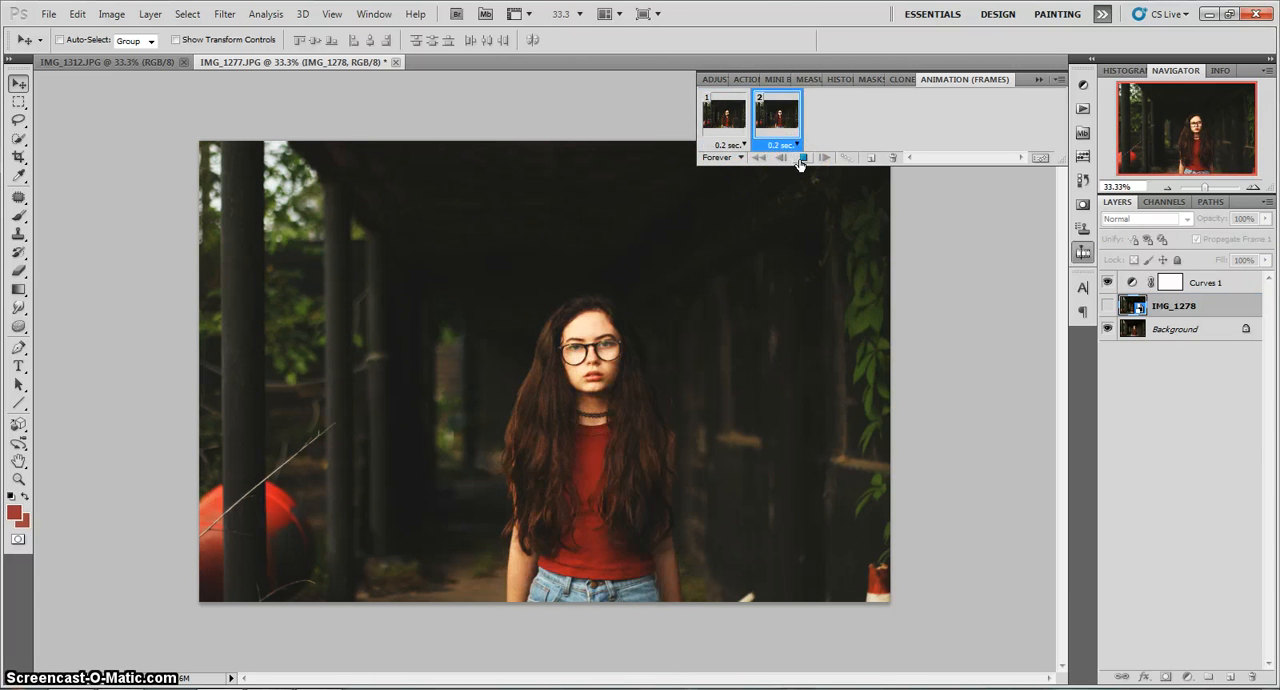
{"action": "left_click", "coordinate": [725, 115]}
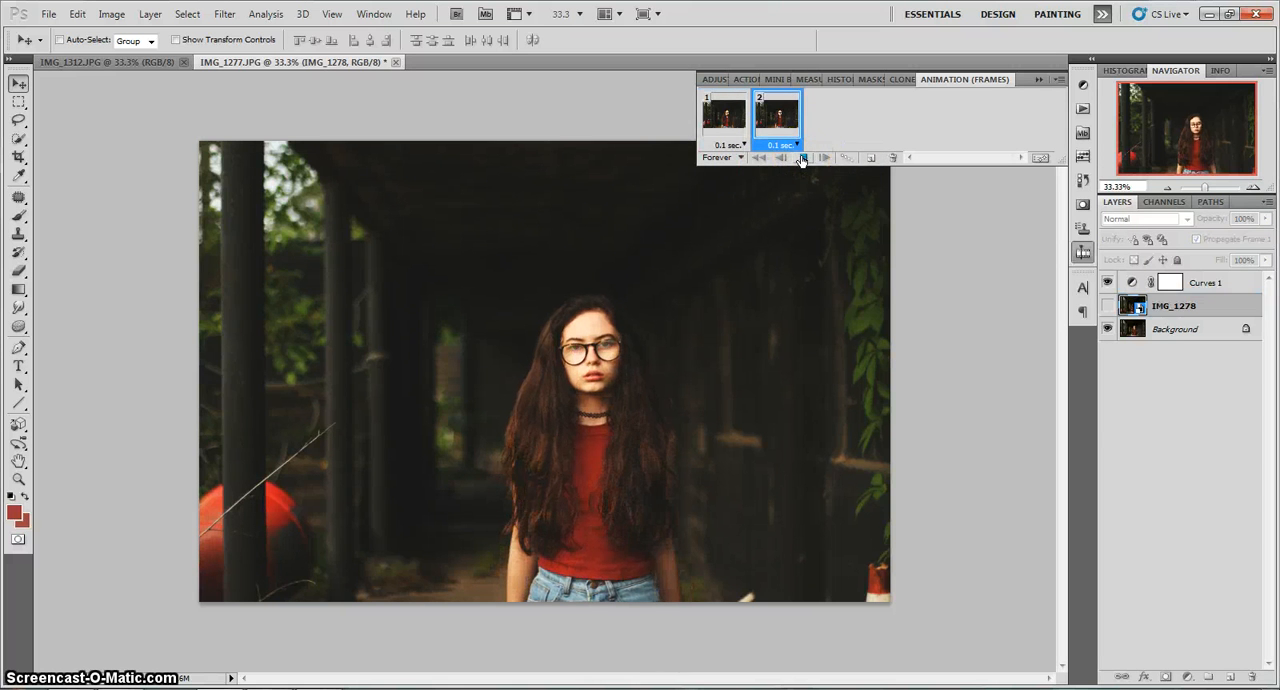
{"action": "mouse_move", "coordinate": [801, 157]}
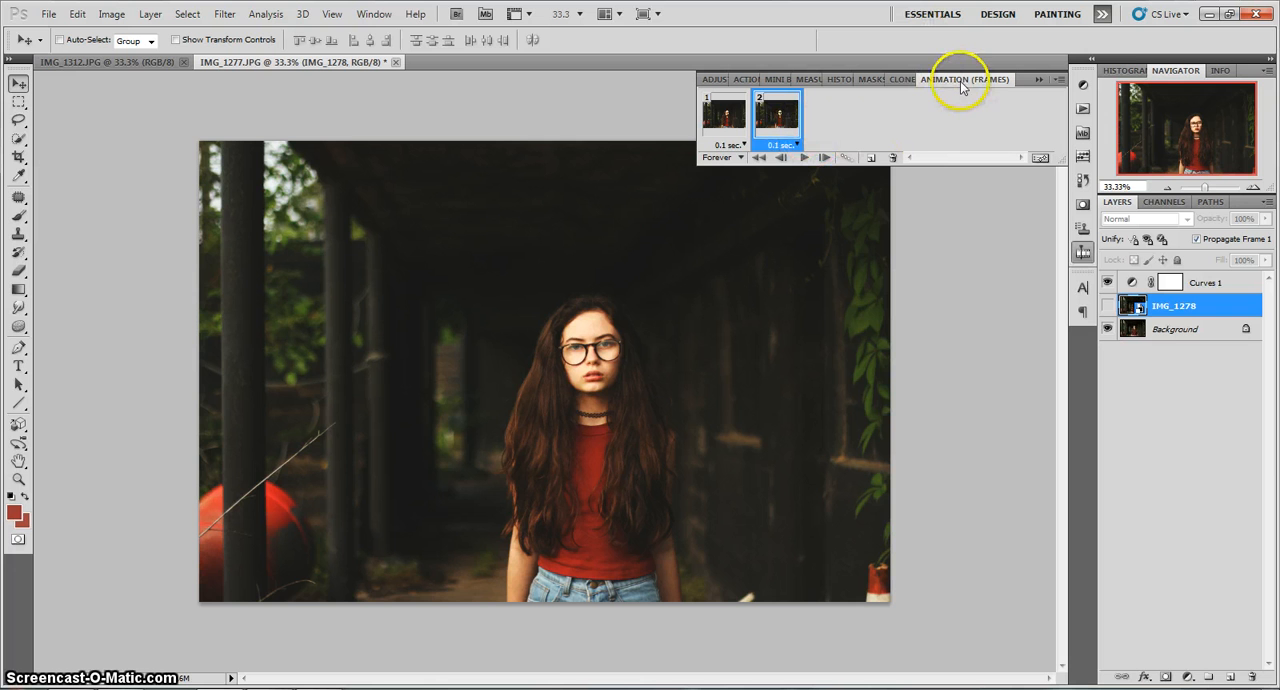
{"action": "mouse_move", "coordinate": [422, 245]}
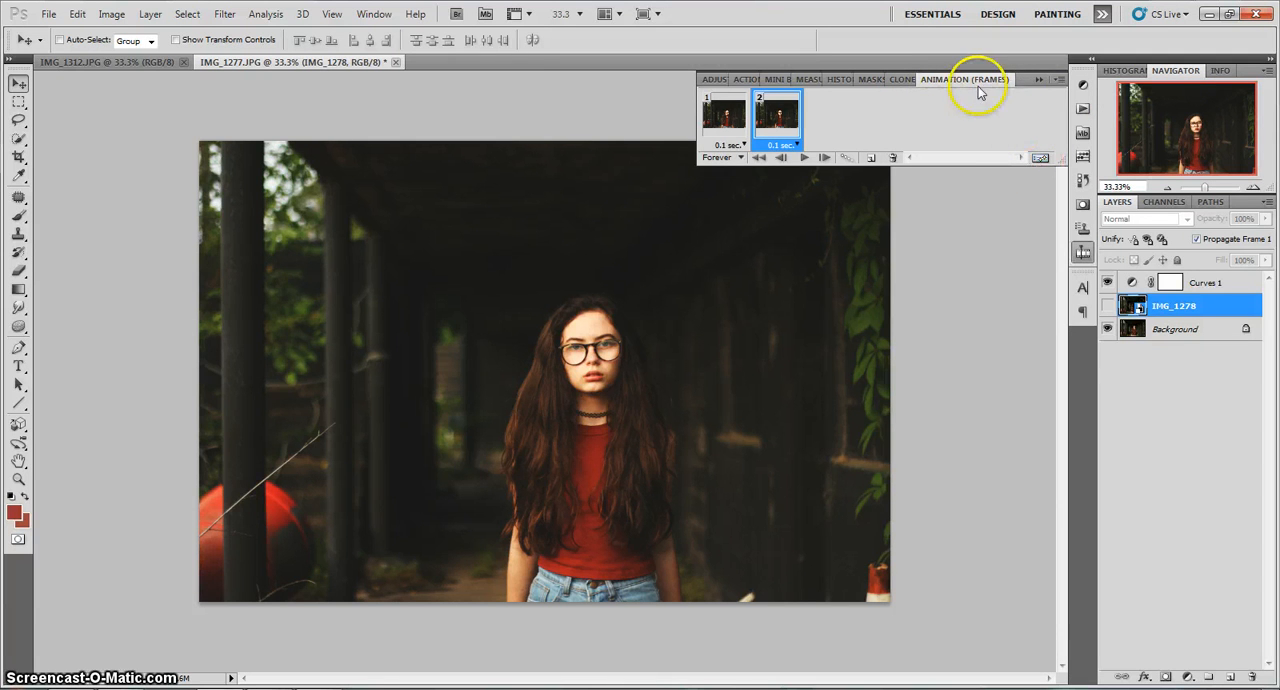
{"action": "mouse_move", "coordinate": [995, 91]}
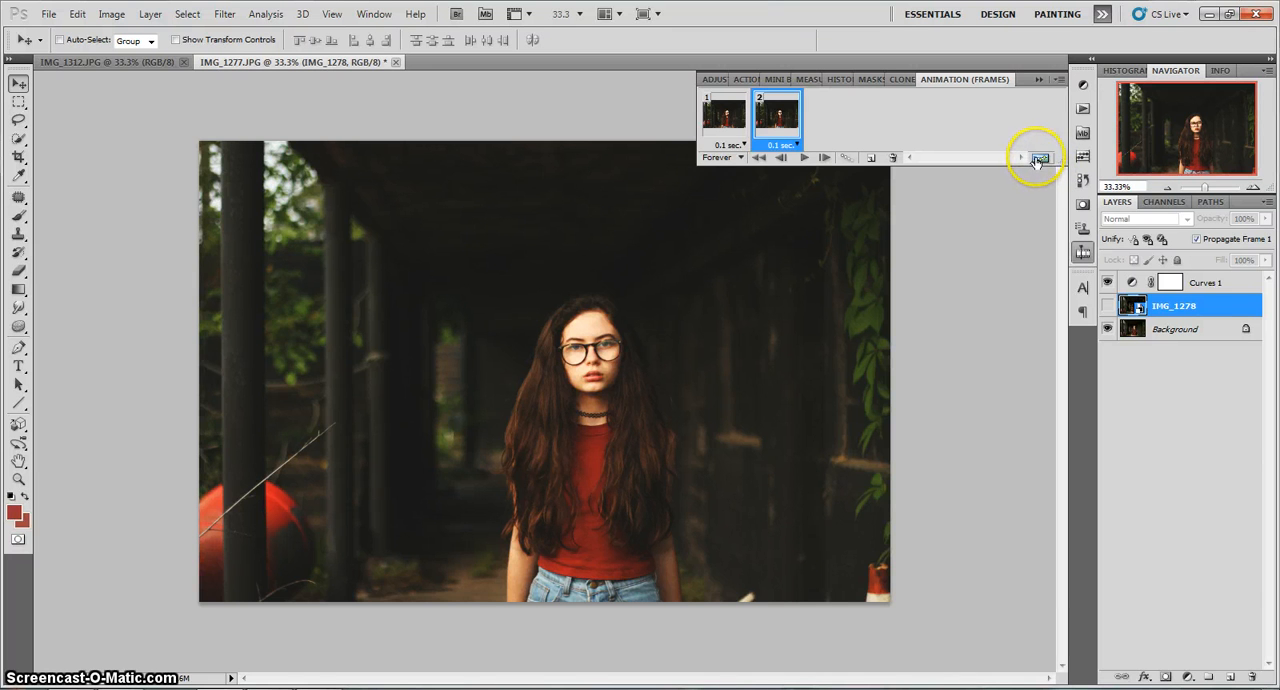
Step: Convert the frames to a timeline animation, then confirm converting back to frames
{"action": "left_click", "coordinate": [1041, 158]}
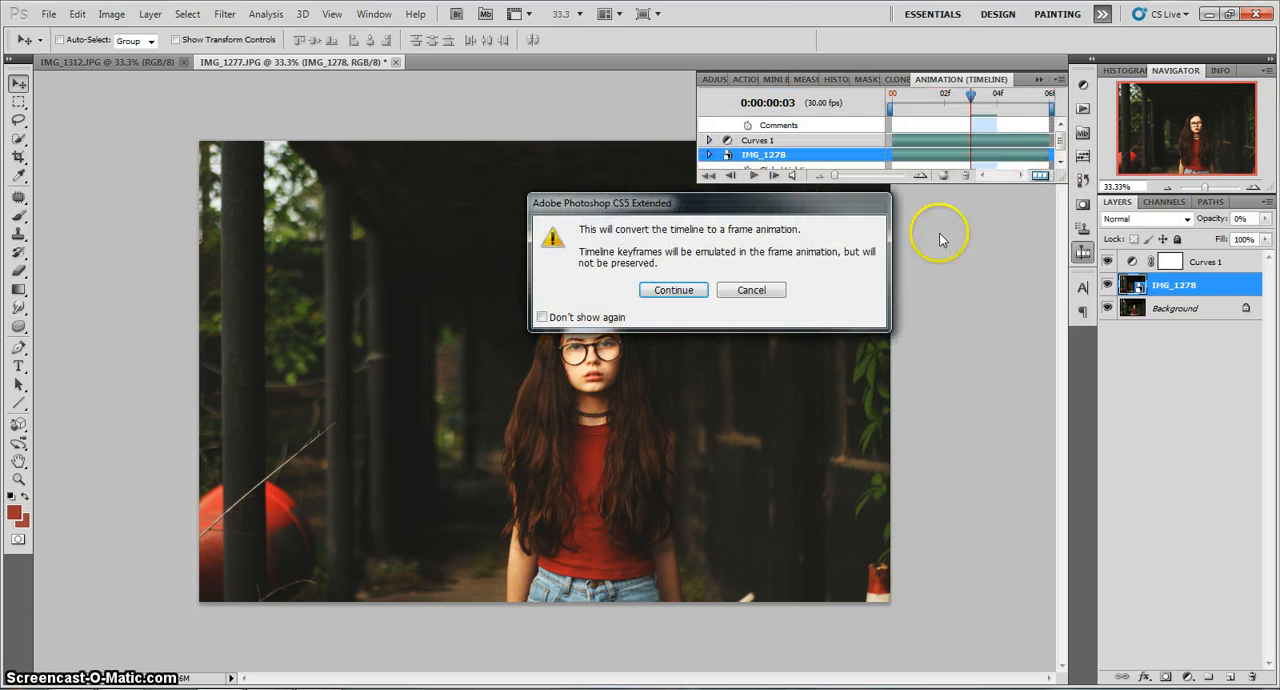
{"action": "left_click", "coordinate": [672, 289]}
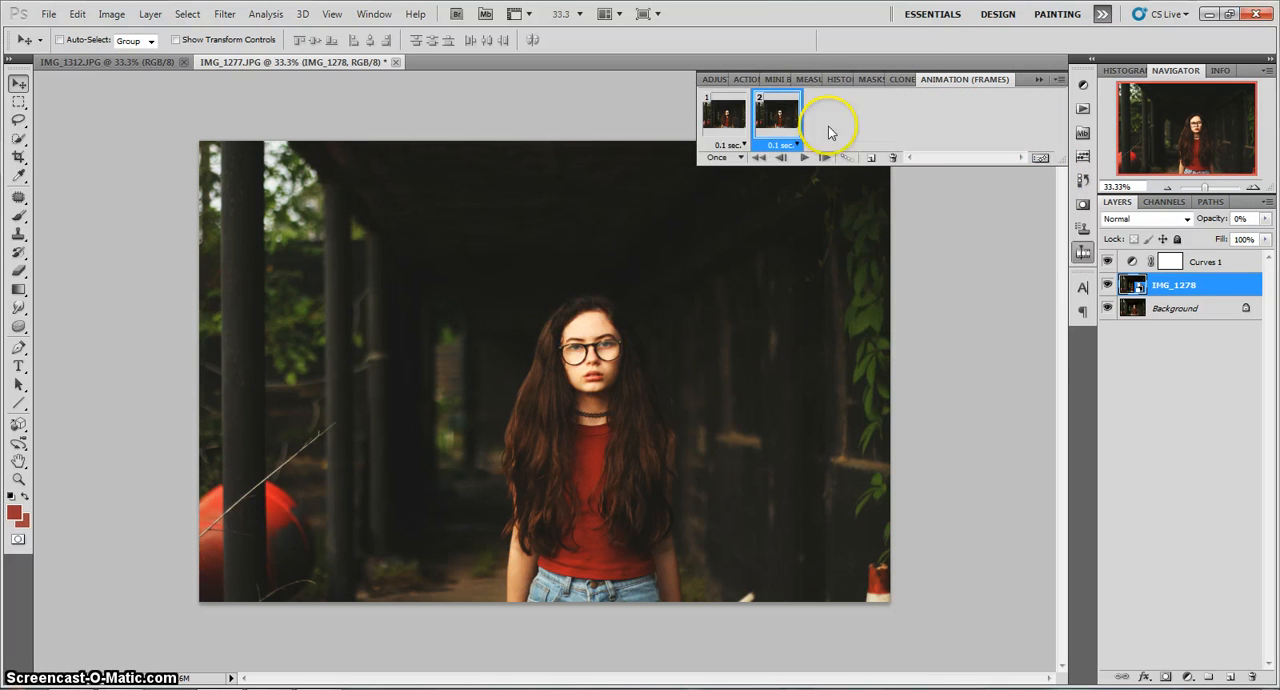